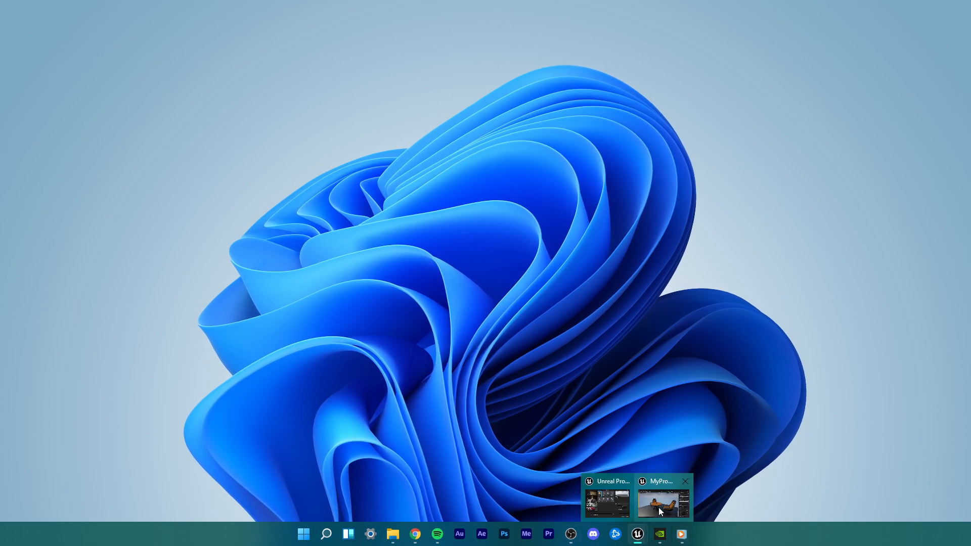
Step: Restore the Unreal project window and bring up Editor Preferences from the Edit menu
left_click(661, 502)
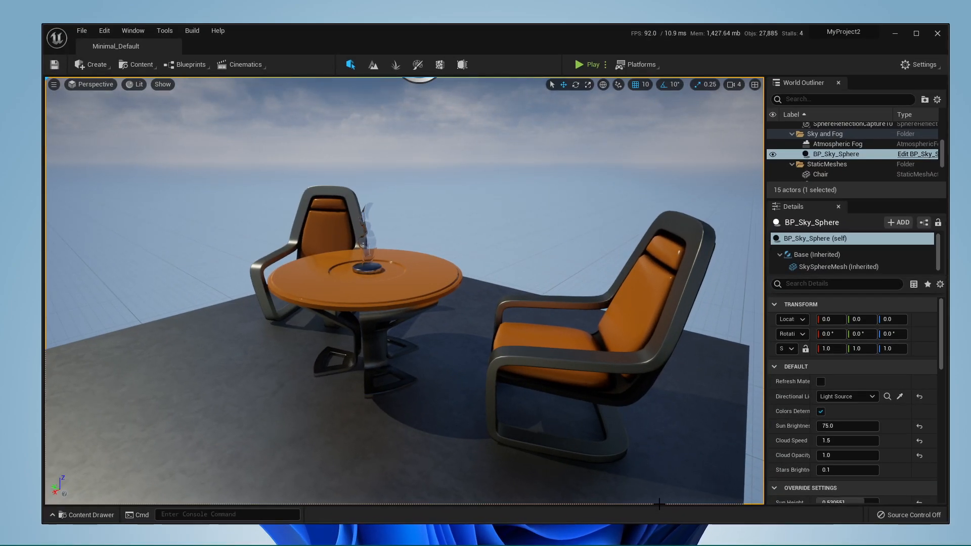
left_click(104, 30)
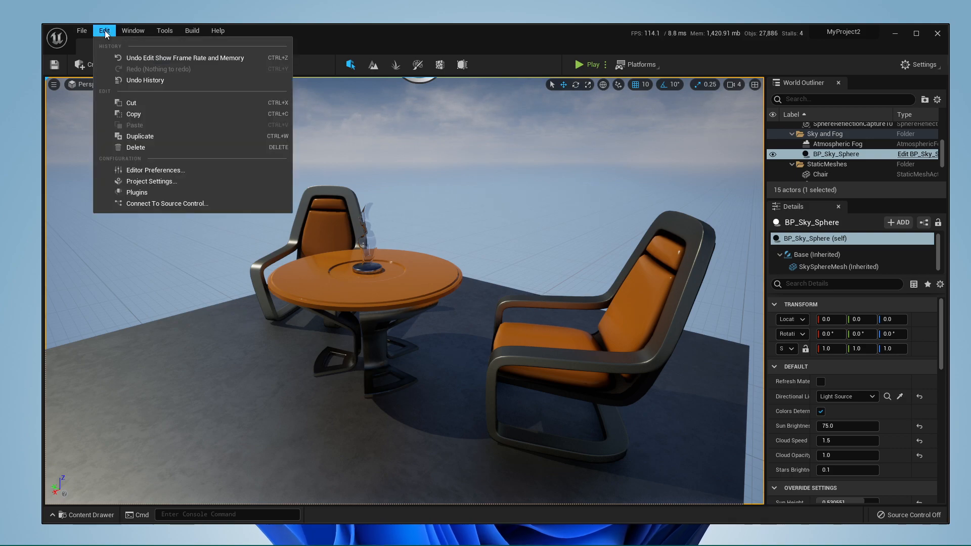
mouse_move(204, 178)
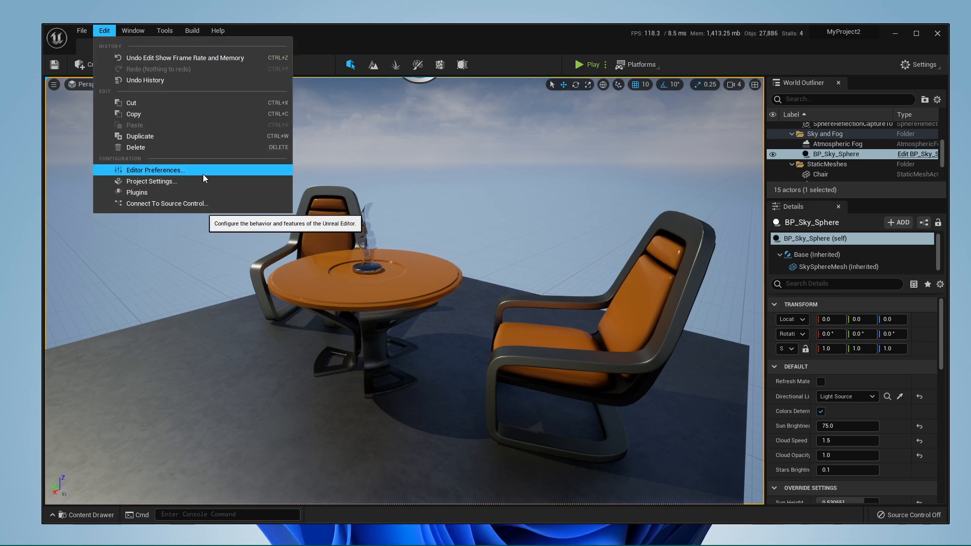
left_click(156, 170)
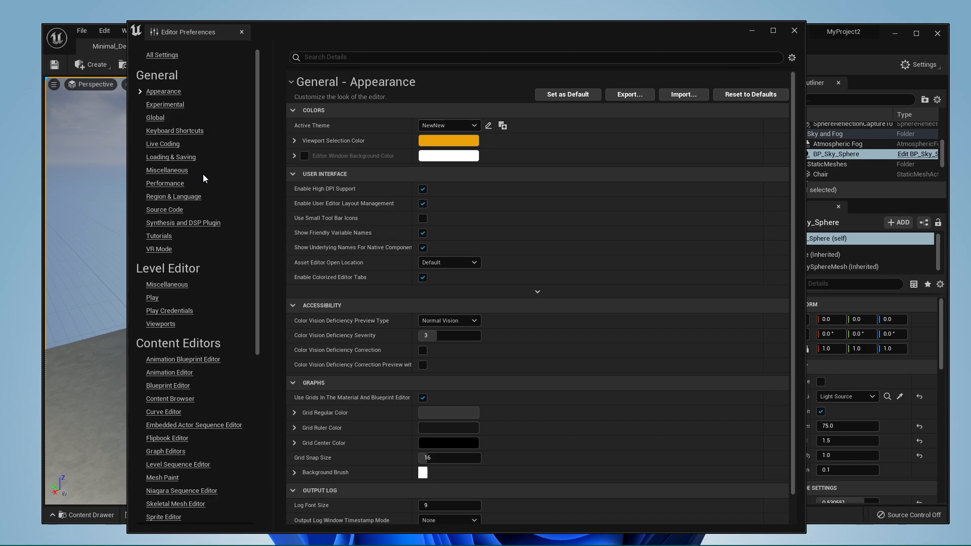
mouse_move(162, 196)
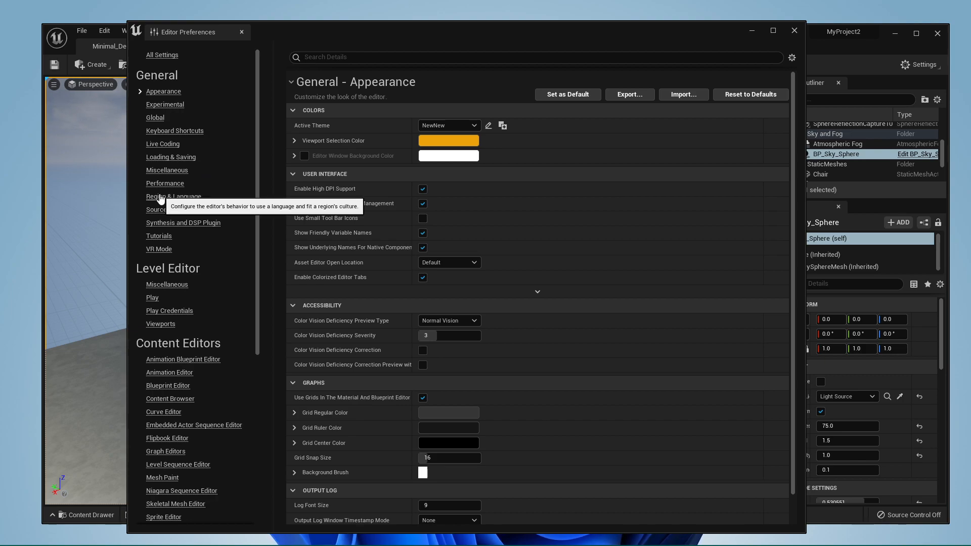
Step: Show the Region & Language page and list the Editor Language choices
left_click(173, 196)
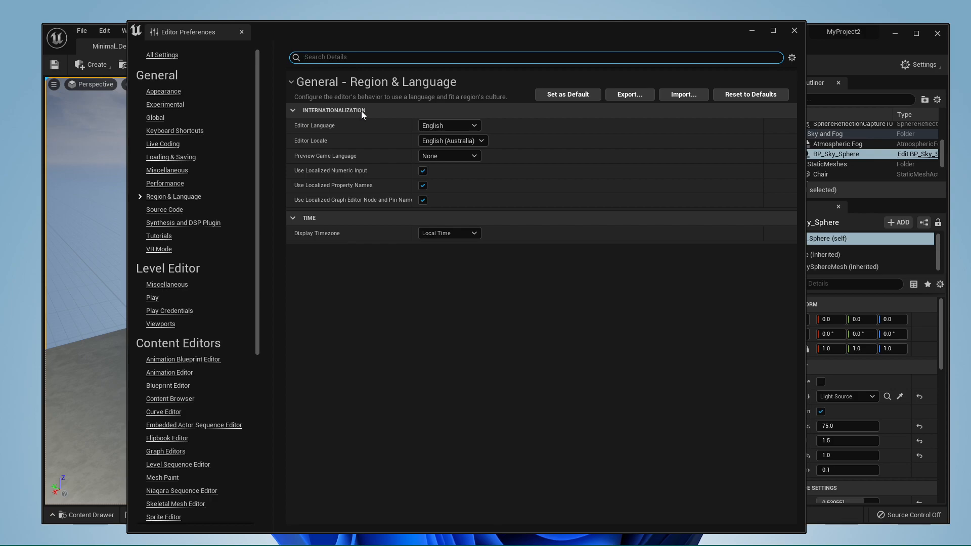
left_click(448, 126)
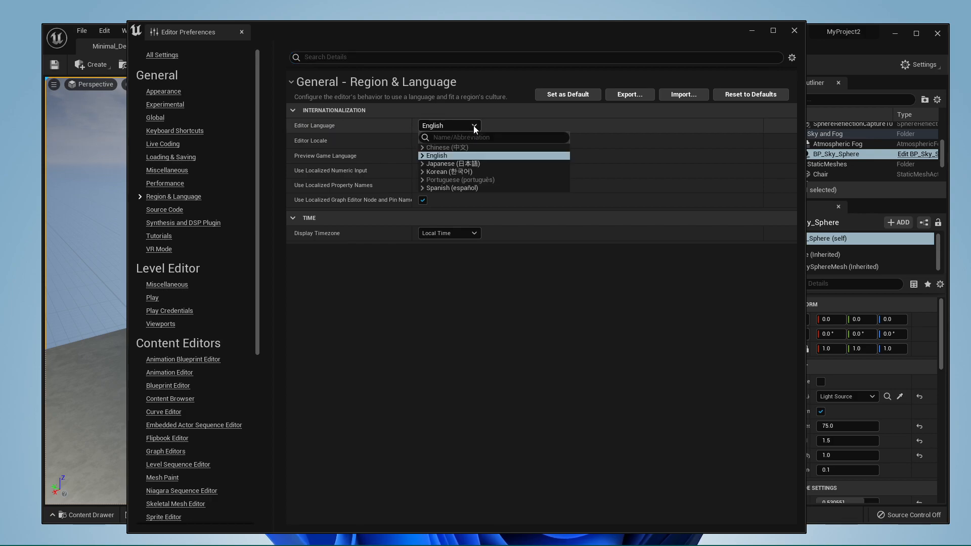
Step: Expand the Editor Locale list and scroll down to the S entries near Sinhala
left_click(436, 155)
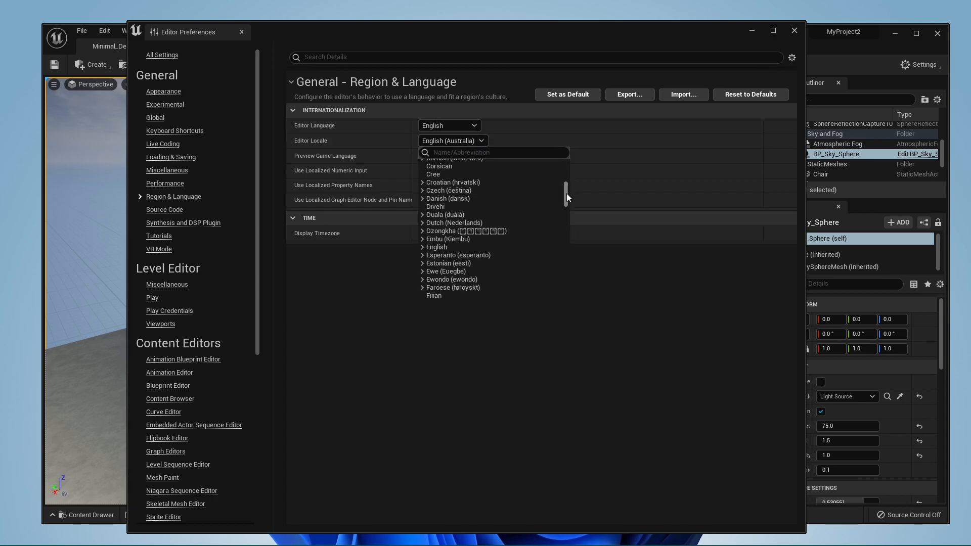
scroll("down", 3)
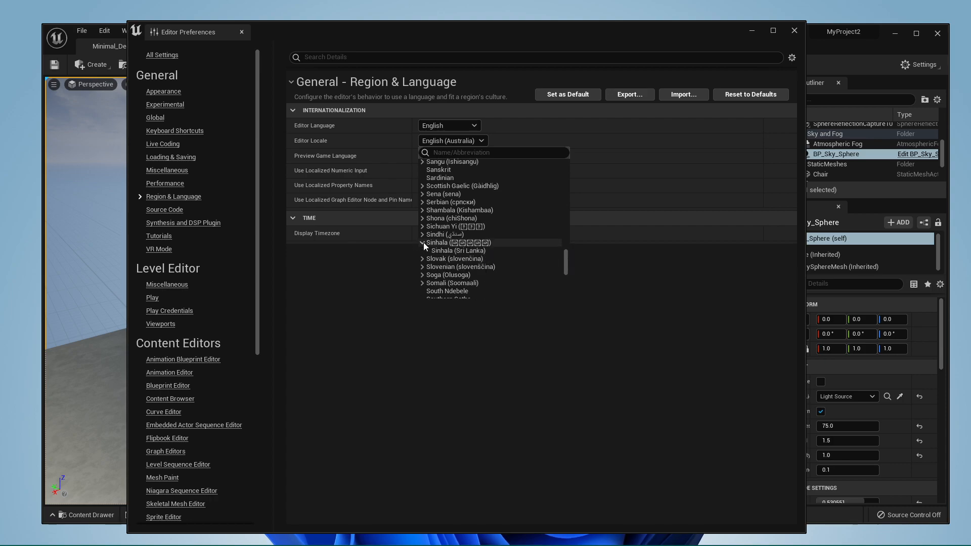